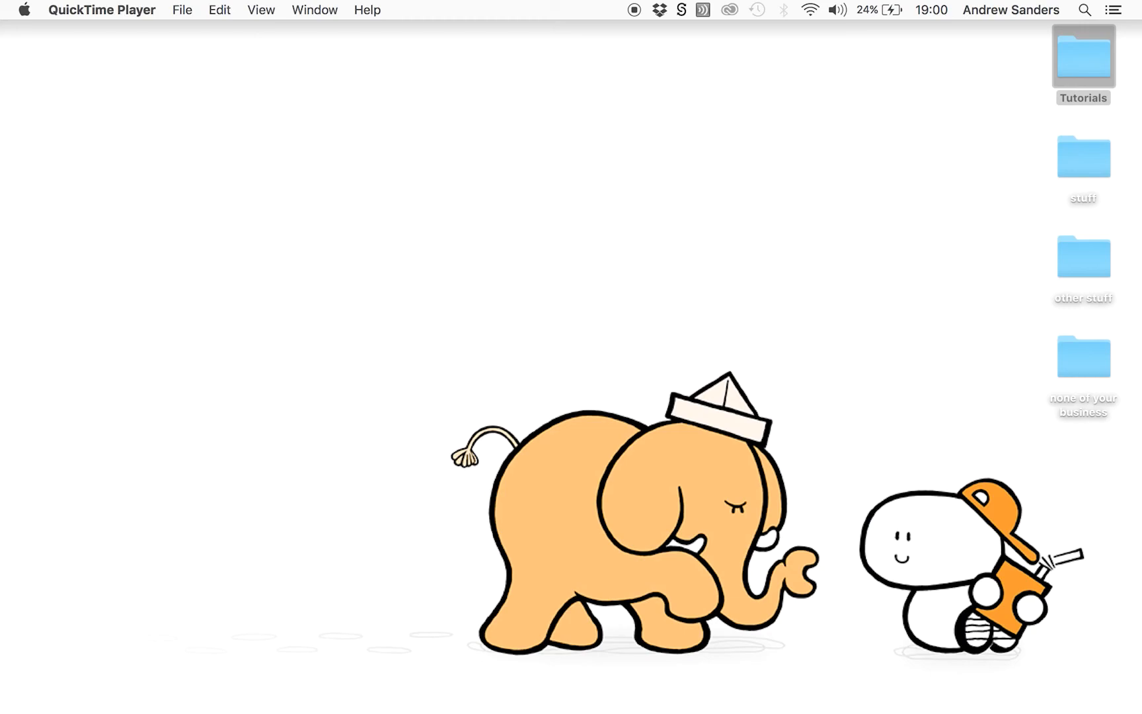
Launch Adobe Photoshop CC 2015 from the Dock
left_click(685, 695)
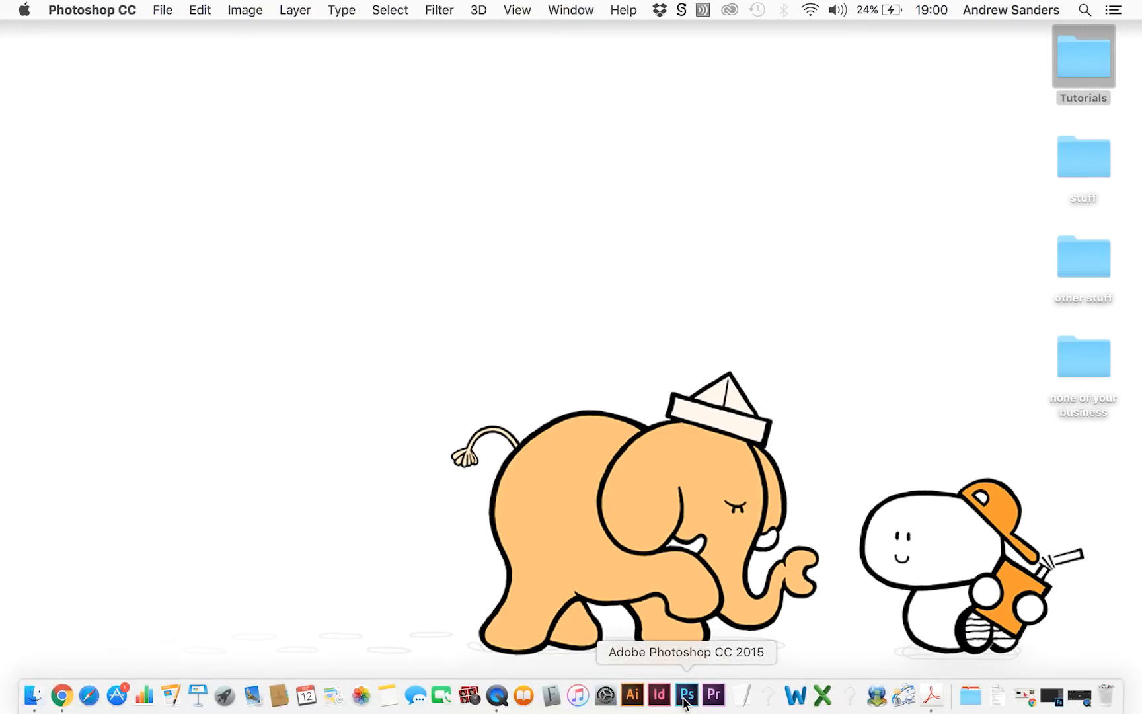
Open the scanned JPEG scan_001 from the scans folder via File > Open
left_click(685, 695)
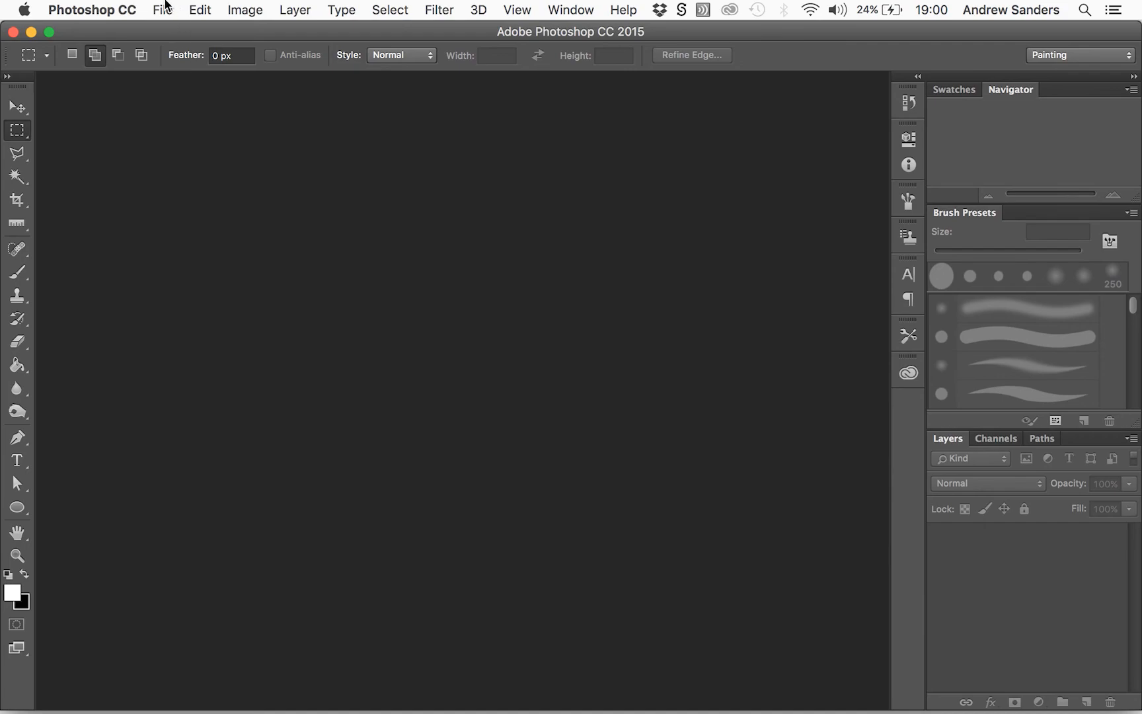
left_click(161, 10)
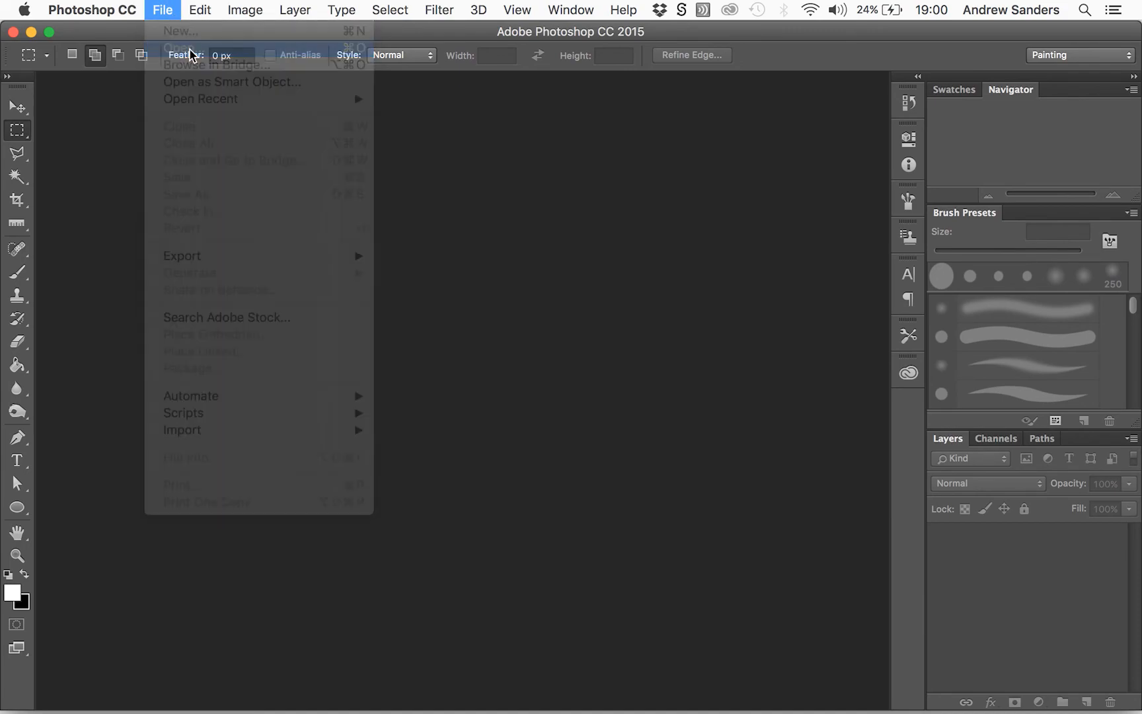
left_click(181, 48)
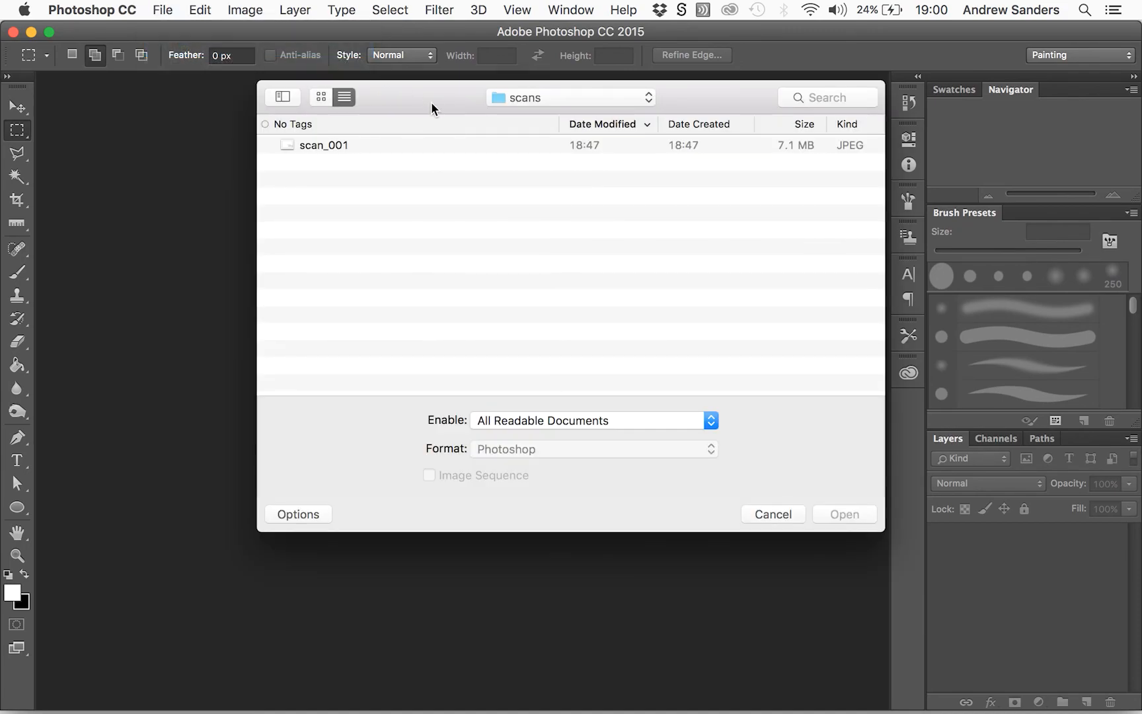
left_click(324, 145)
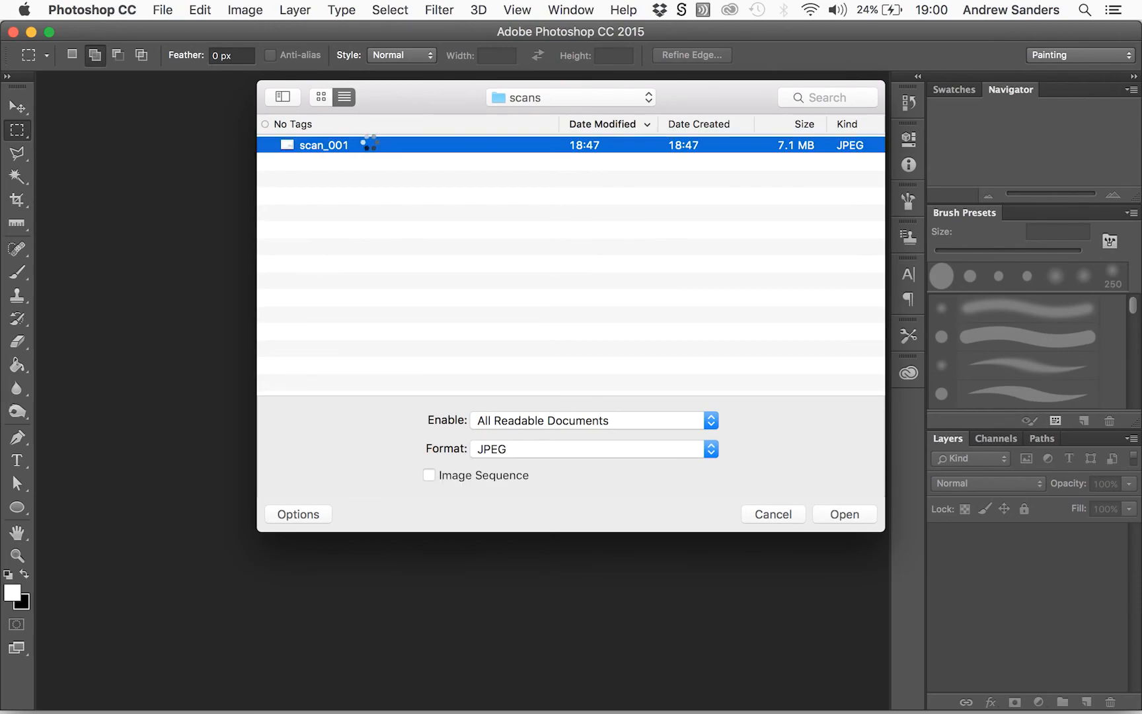
left_click(843, 513)
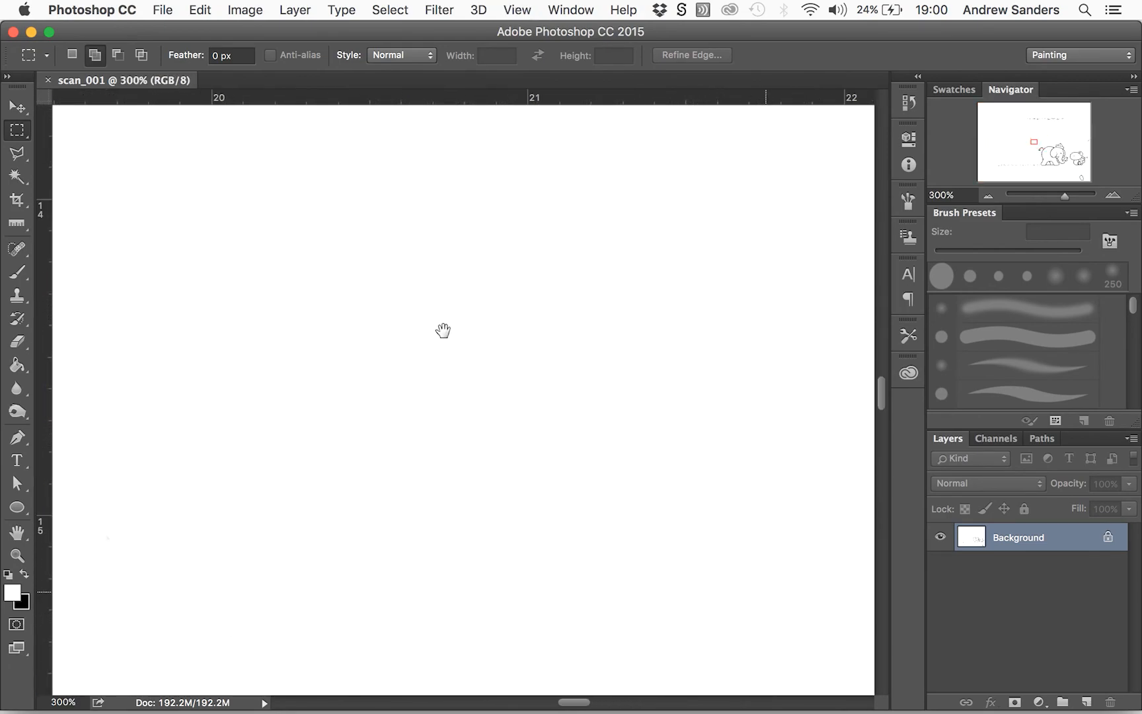
Pan onto the drawing's grey linework and bring up the Image menu
left_click_drag(444, 330, 652, 497)
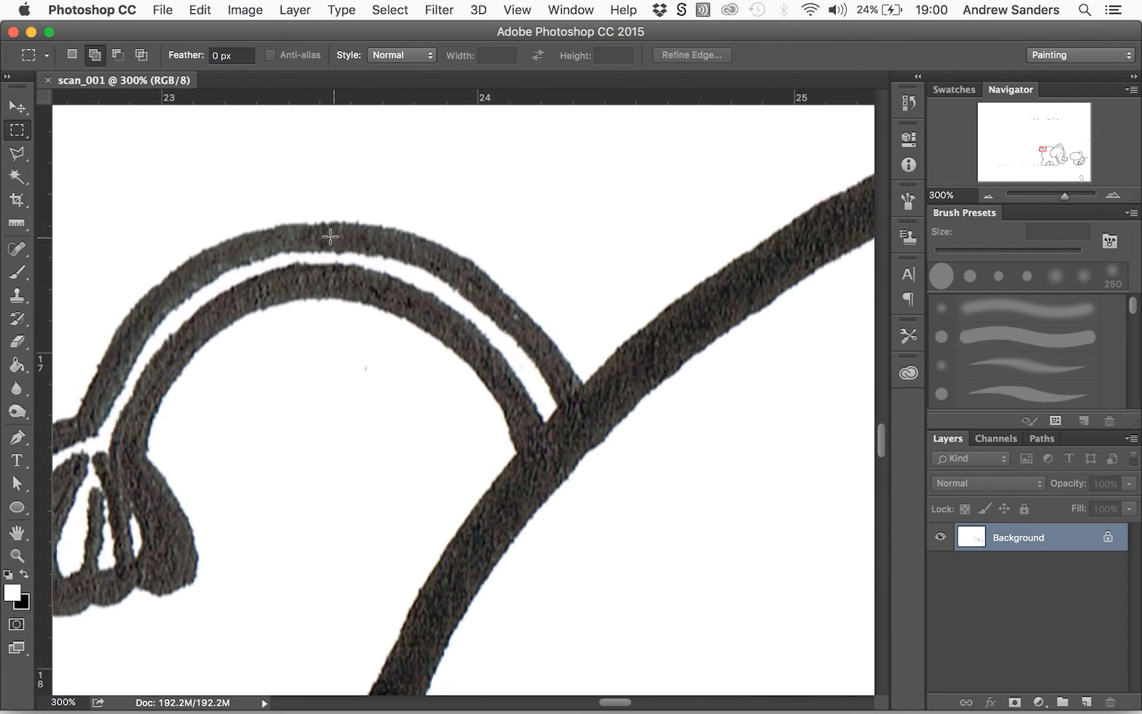
mouse_move(335, 240)
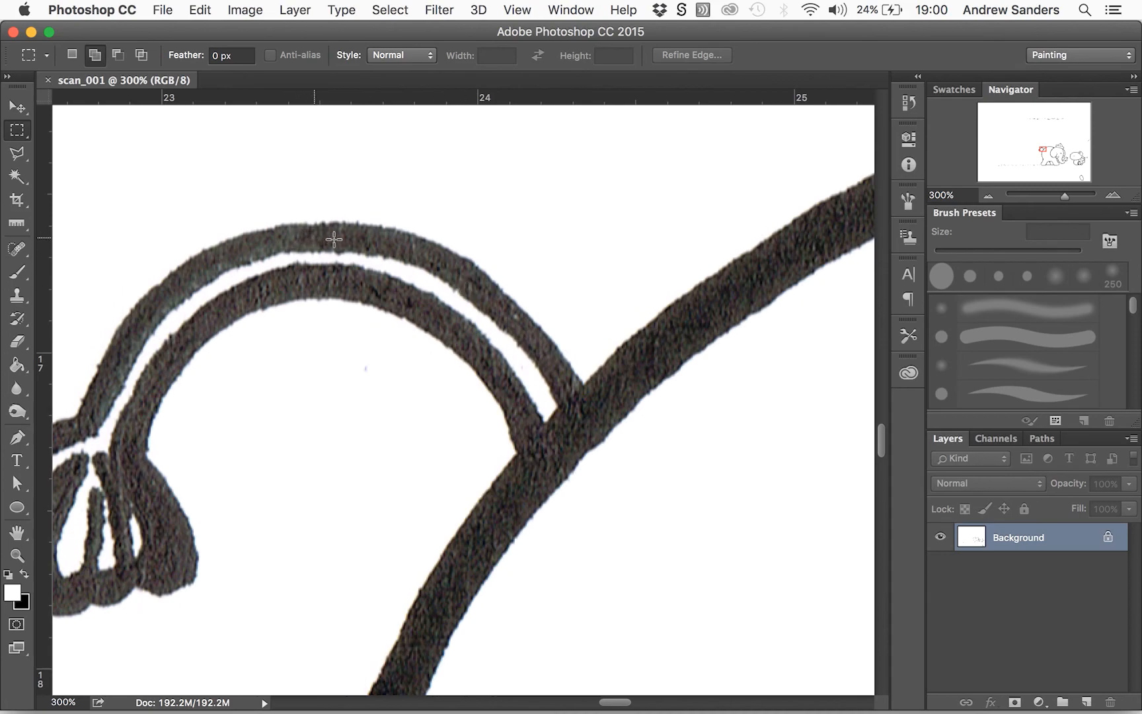
mouse_move(245, 9)
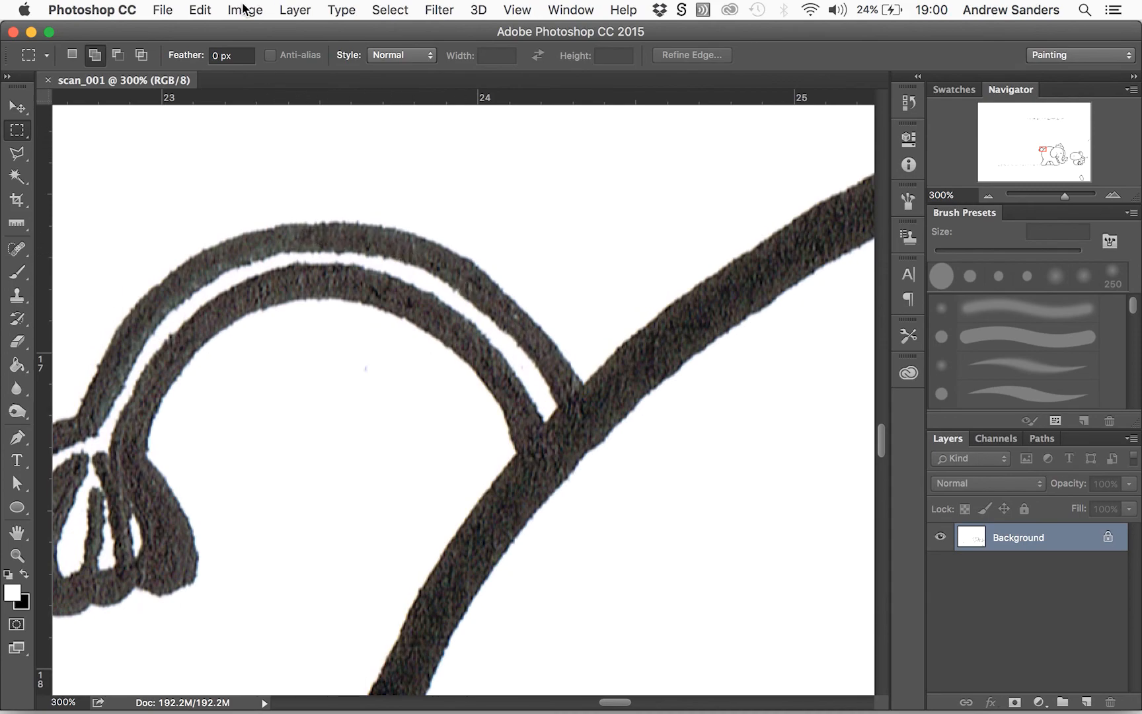
left_click(245, 9)
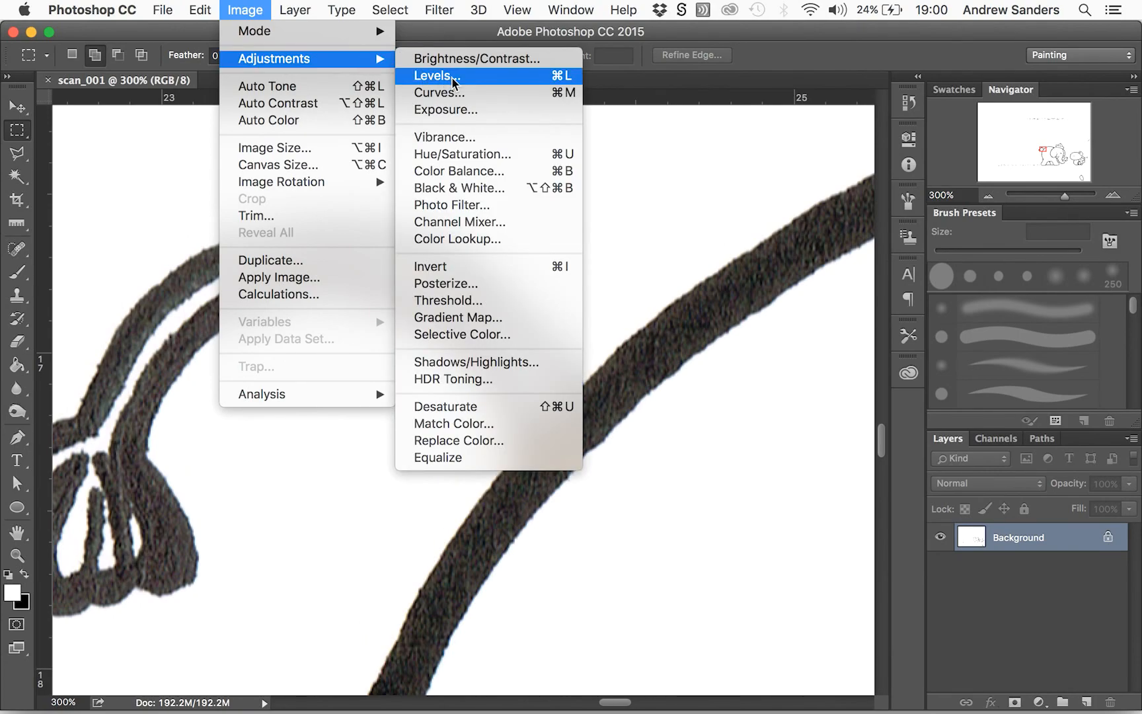
mouse_move(496, 87)
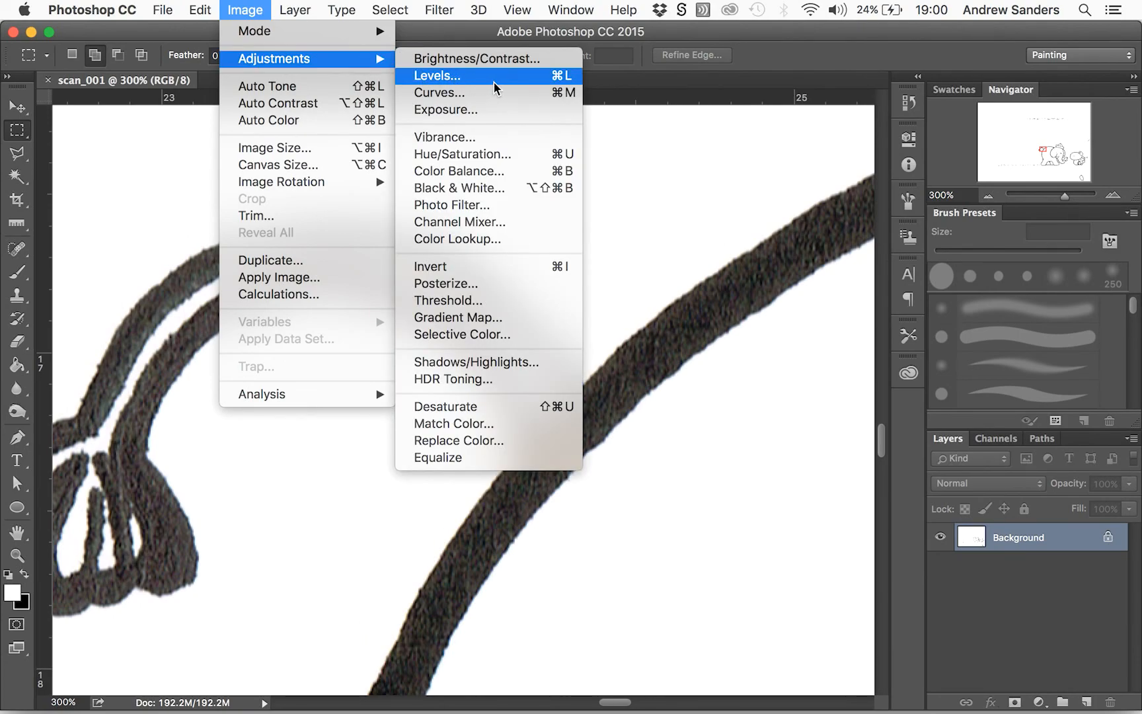
Apply a Levels adjustment with input black 77 and white 236 for solid black lines on white
left_click(436, 75)
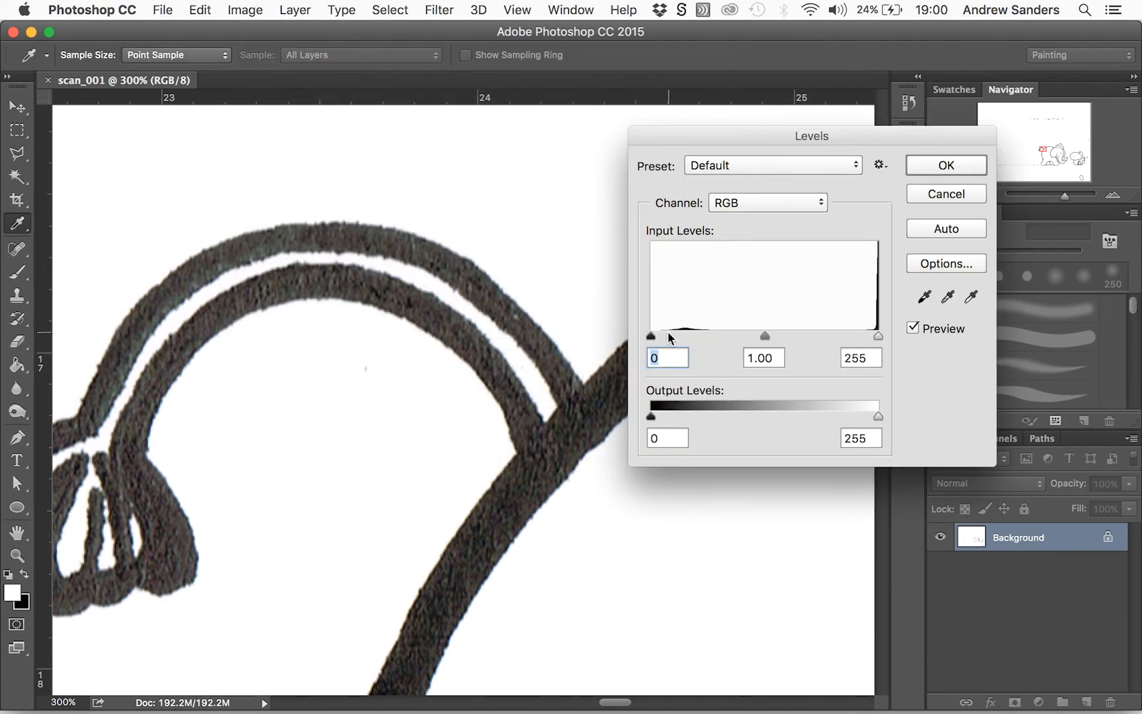
left_click_drag(650, 335, 680, 336)
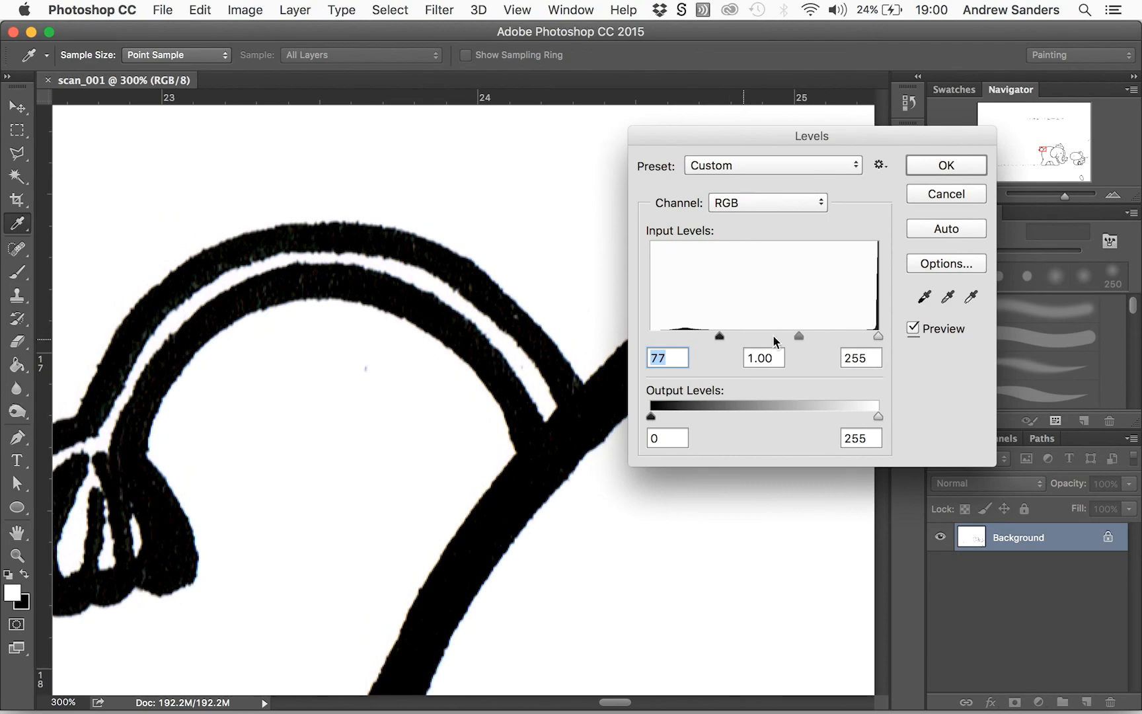
left_click_drag(877, 335, 860, 335)
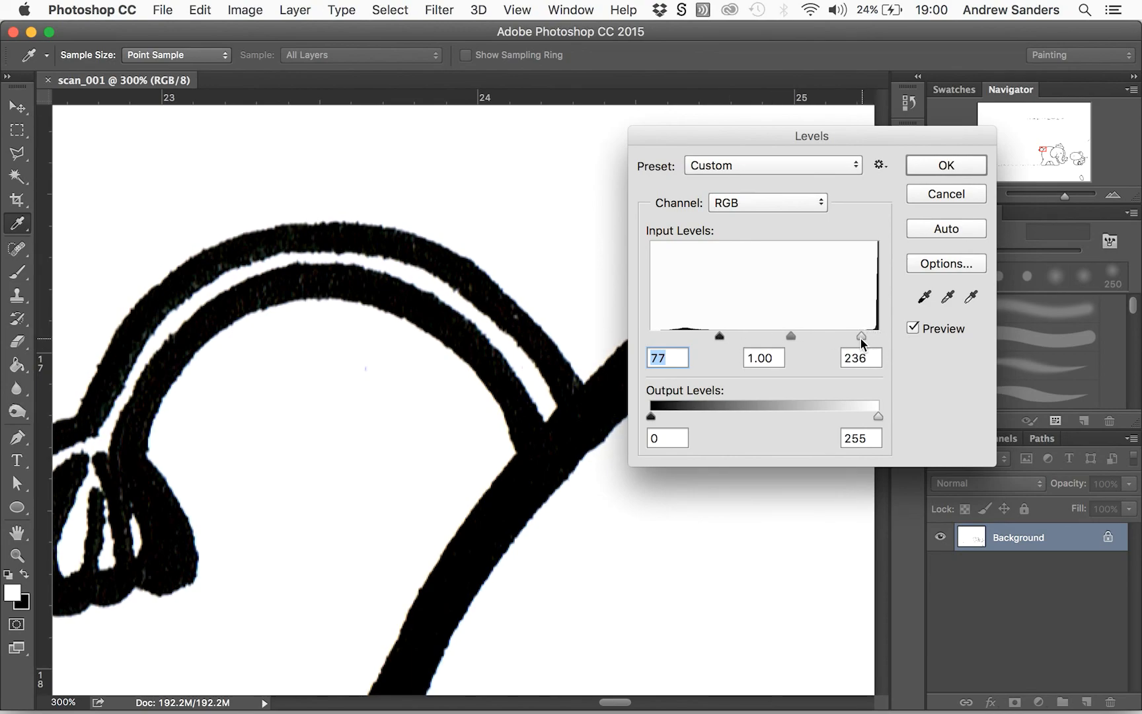
left_click(860, 357)
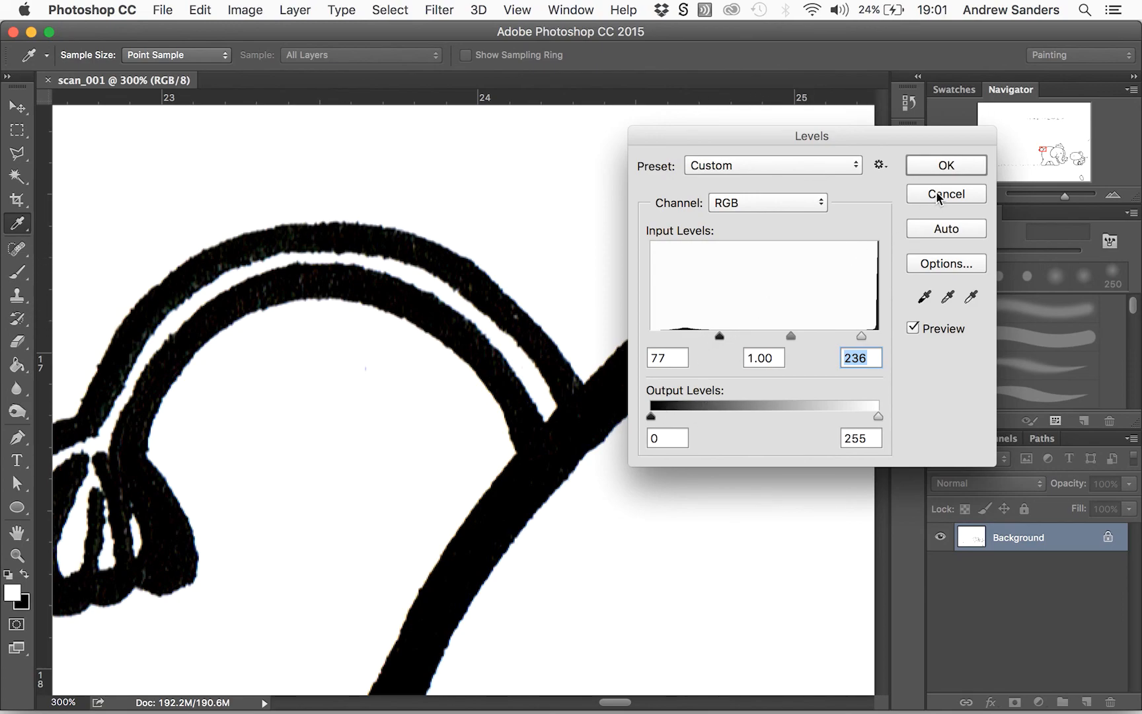
mouse_move(860, 241)
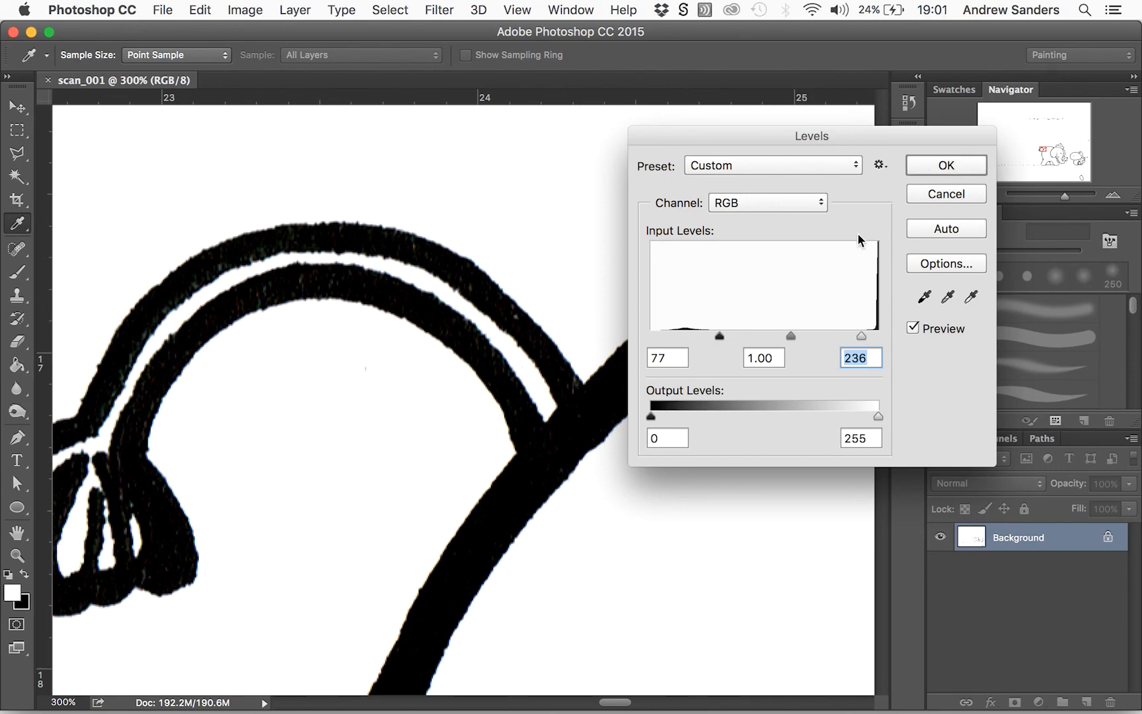